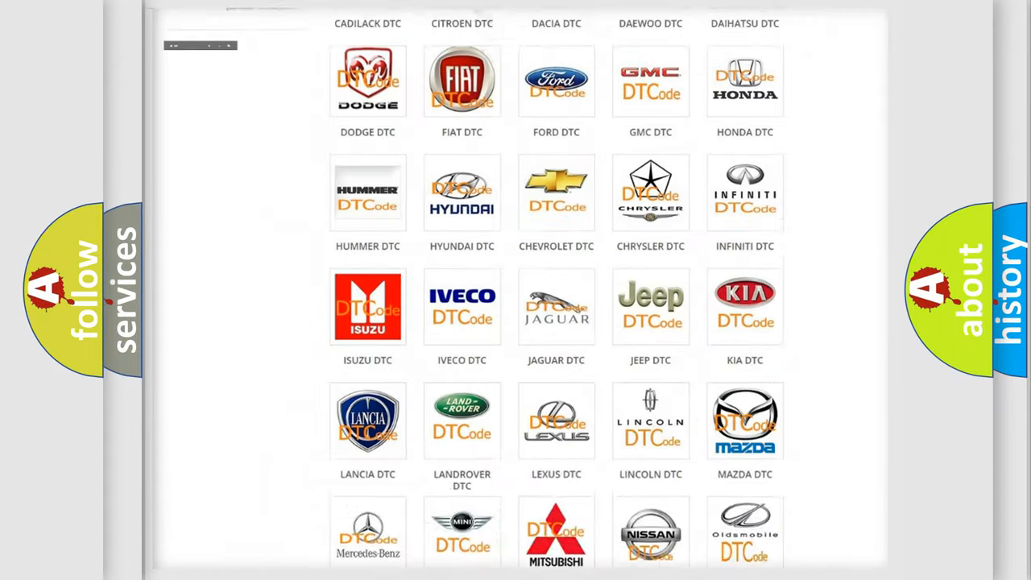
# Open the HONDA DTC subcategory from the grid to reach its list of fault codes
pyautogui.scroll(3)
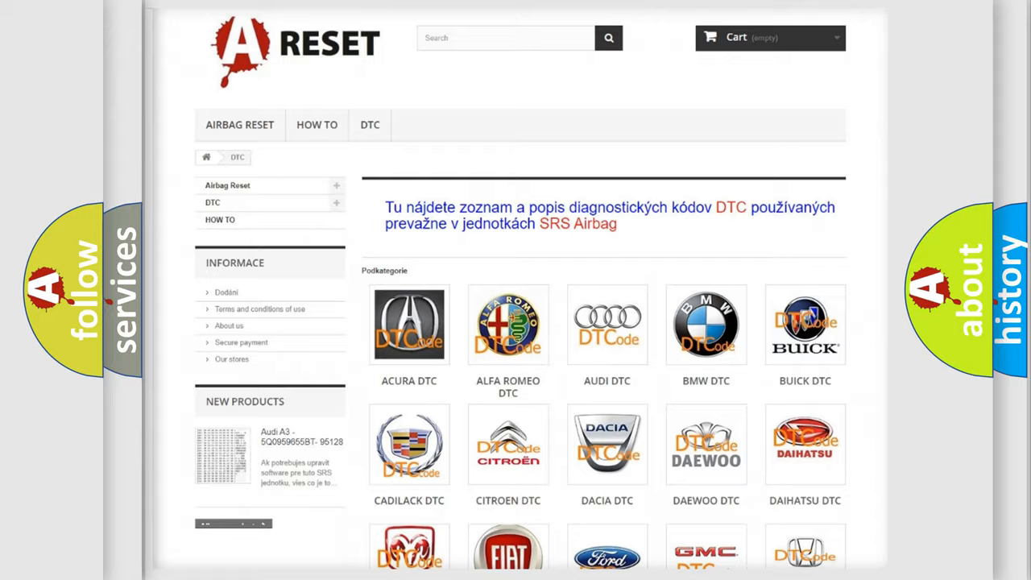
pyautogui.scroll(-3)
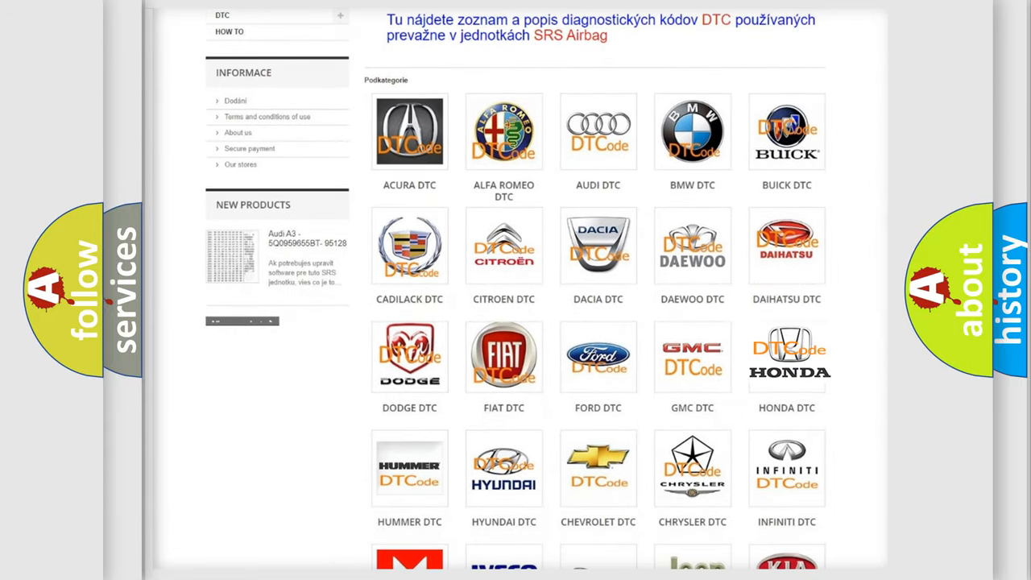
pyautogui.click(786, 355)
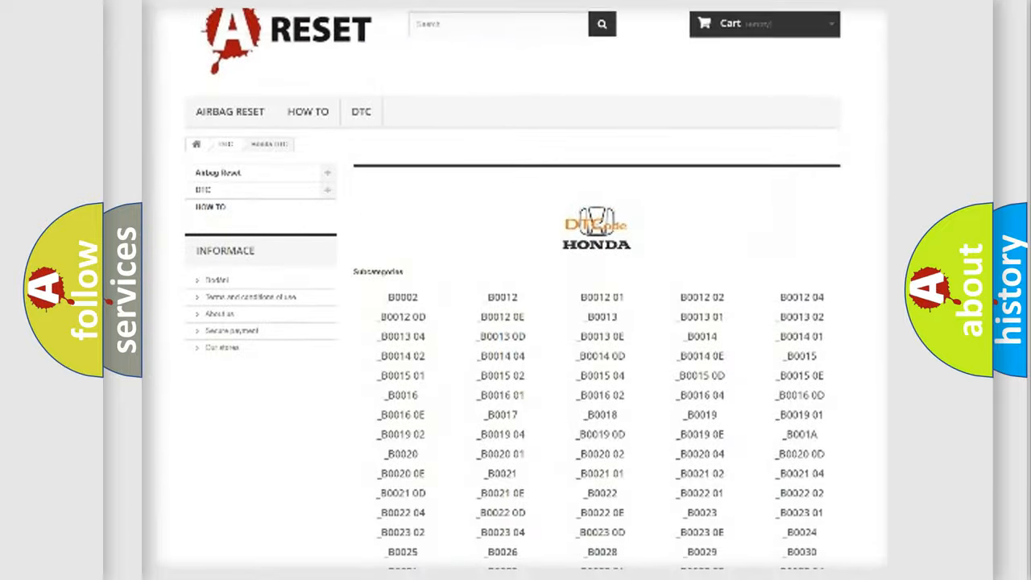
pyautogui.scroll(3)
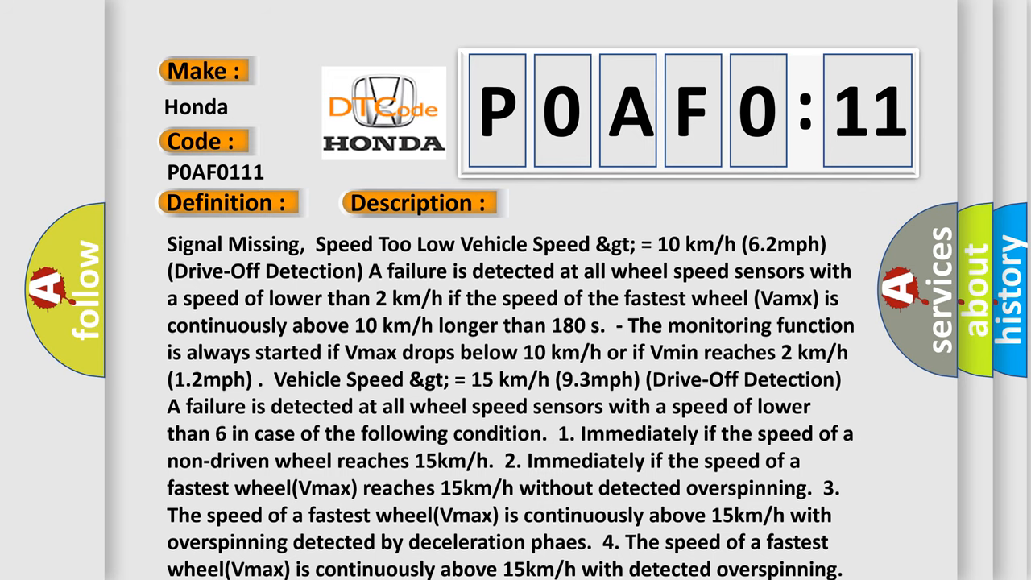
pyautogui.scroll(-3)
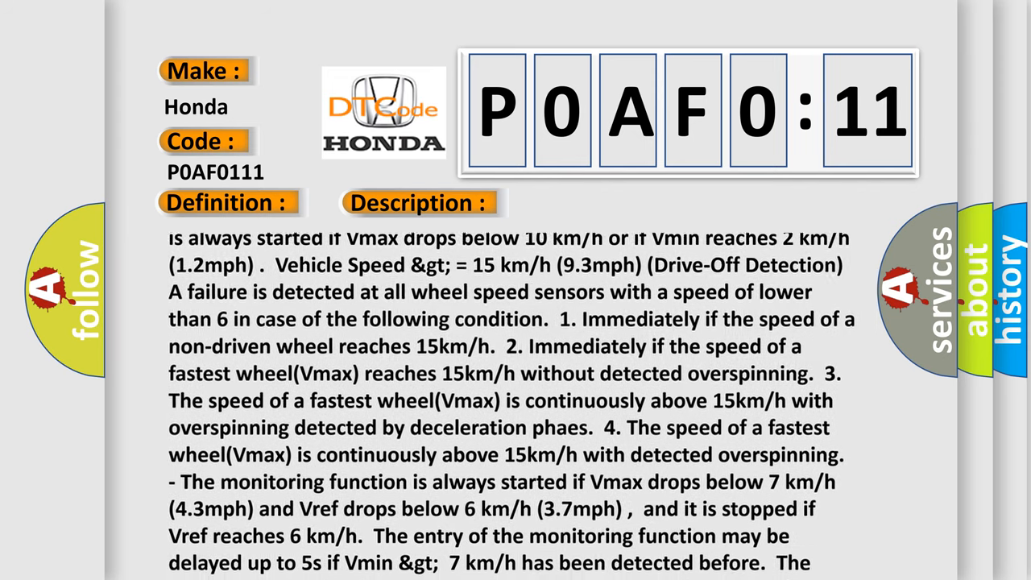
pyautogui.scroll(-3)
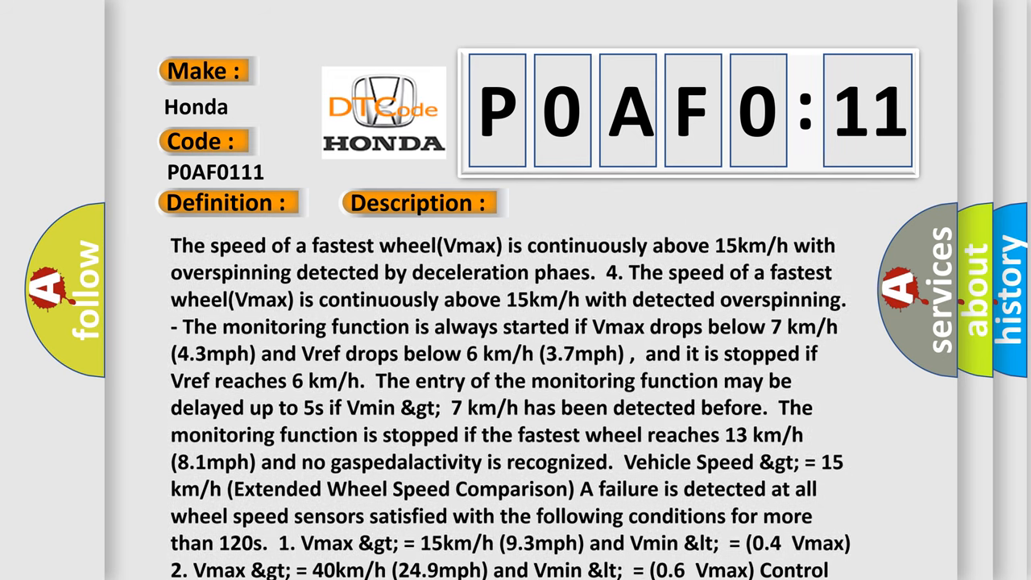